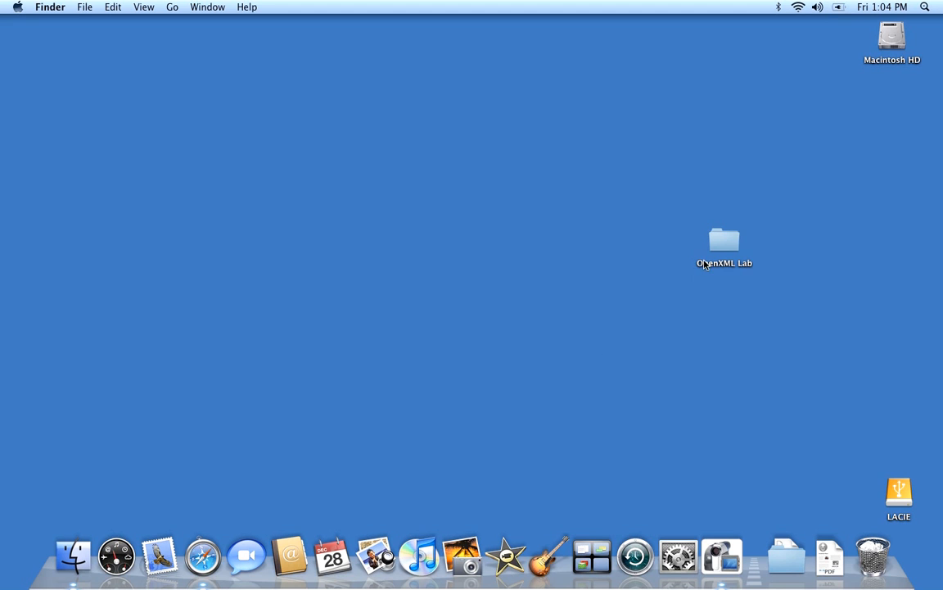
- Browse into OpenXML Lab, look inside its Presentations subfolder, and go back to the lab folder
double_click(724, 239)
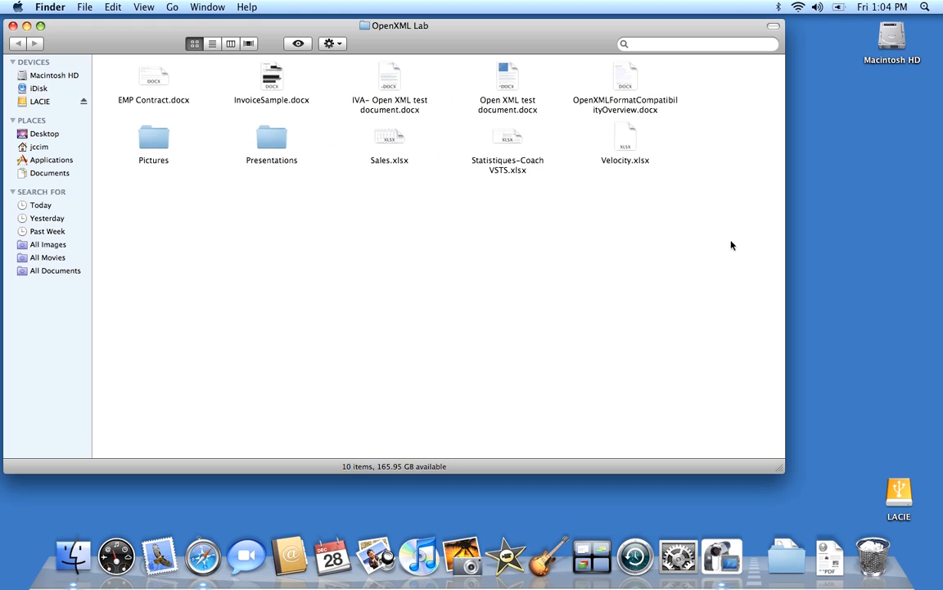
mouse_move(257, 317)
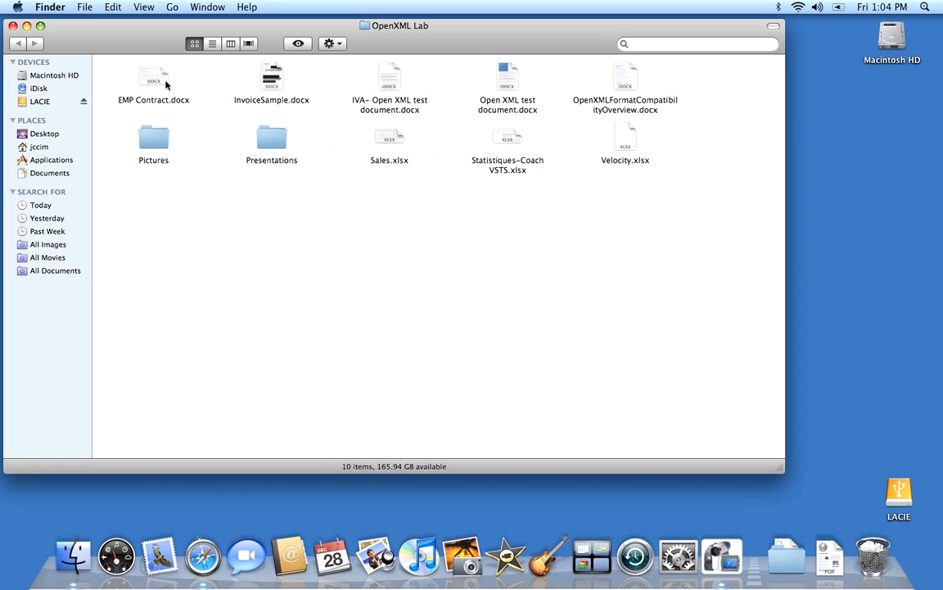
mouse_move(416, 206)
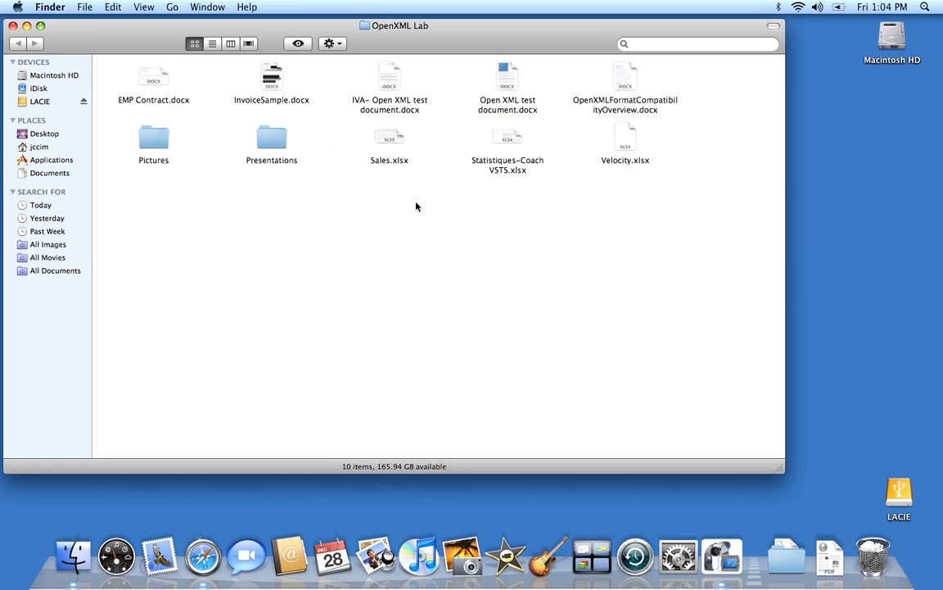
double_click(272, 139)
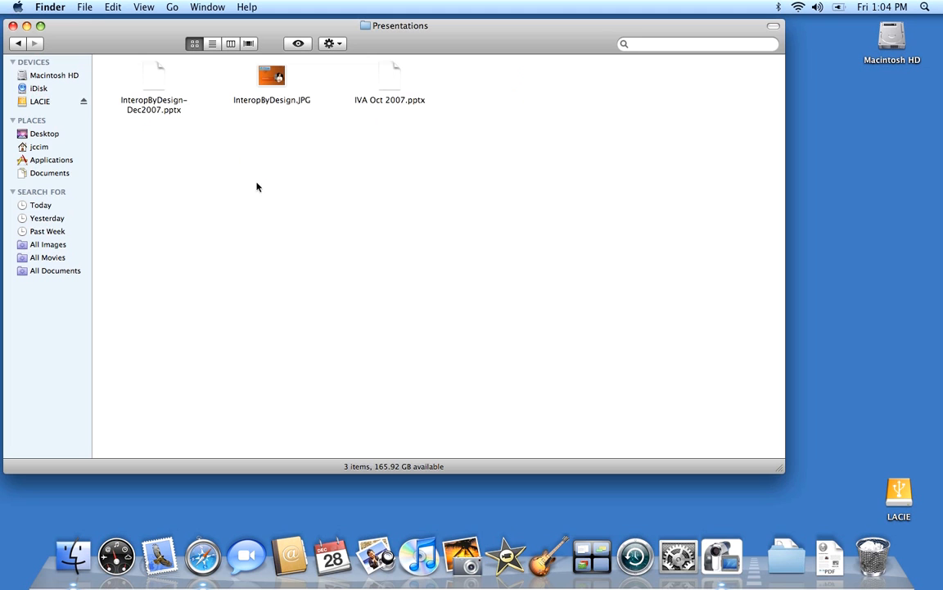
left_click(16, 42)
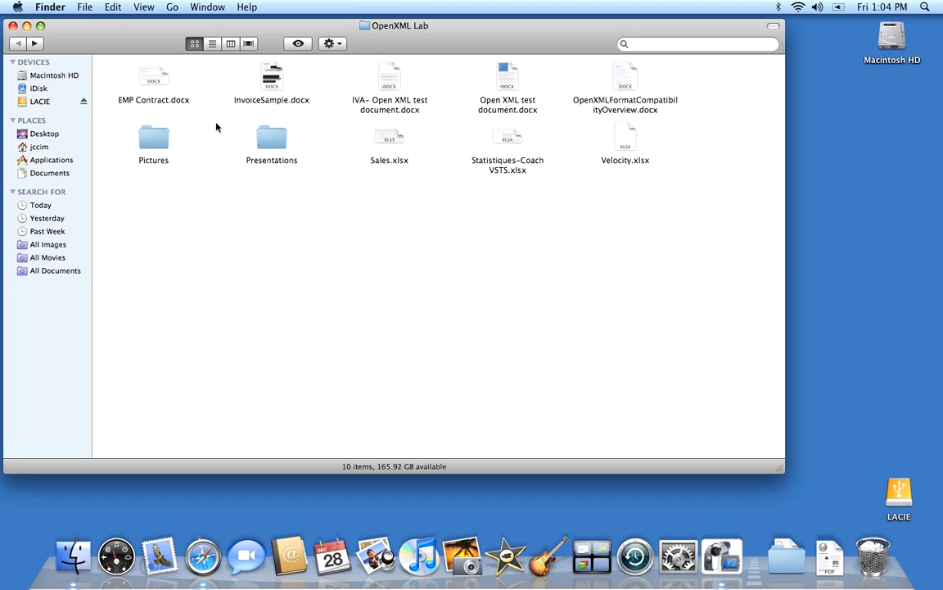
- Flip through Cover Flow previews of the Sales spreadsheet and the Open XML test document
left_click(249, 43)
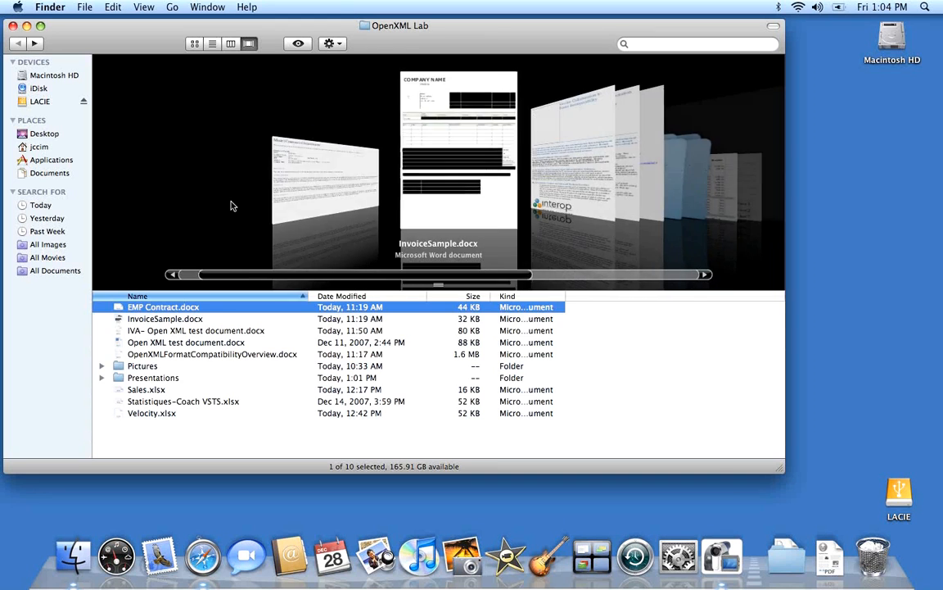
left_click(187, 342)
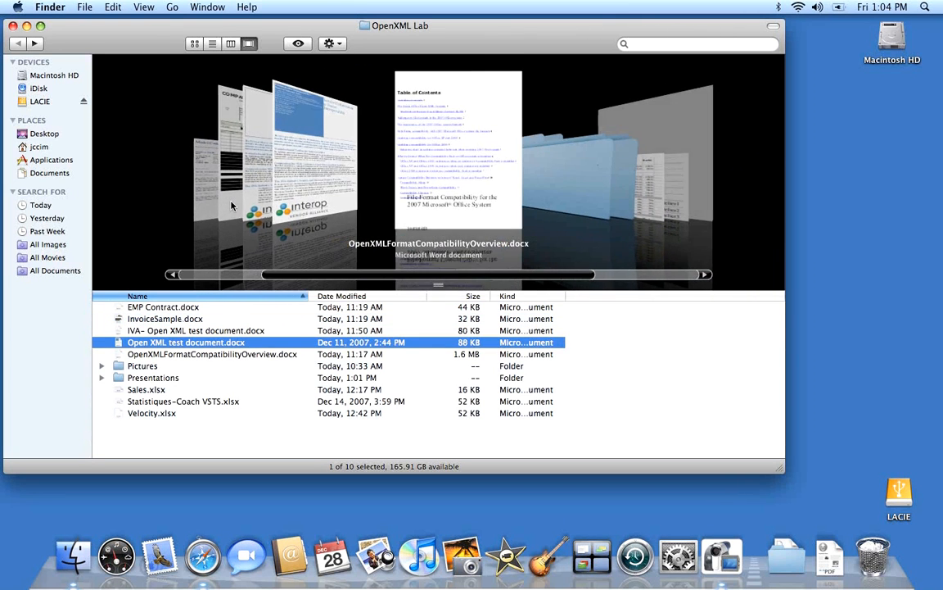
left_click(146, 389)
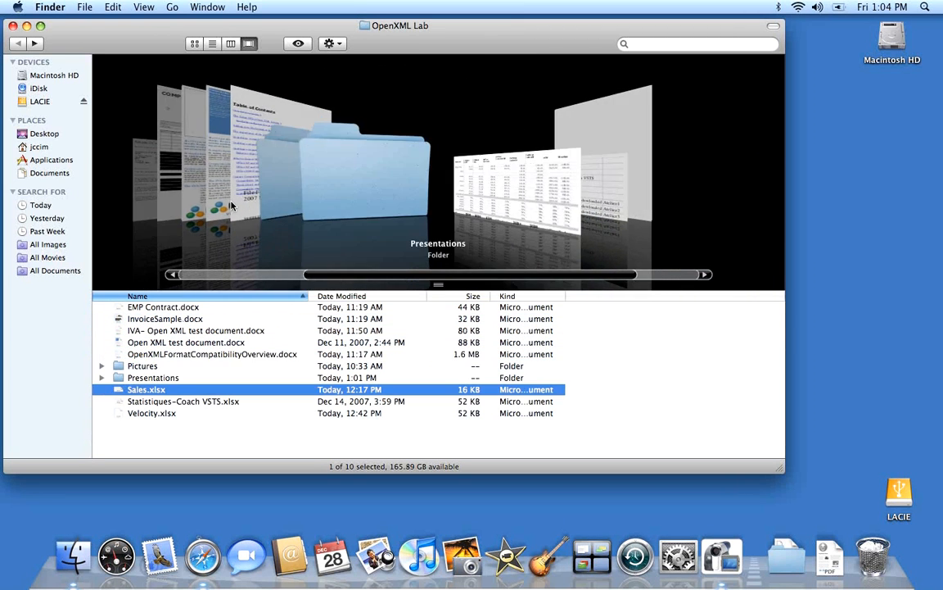
left_click(185, 342)
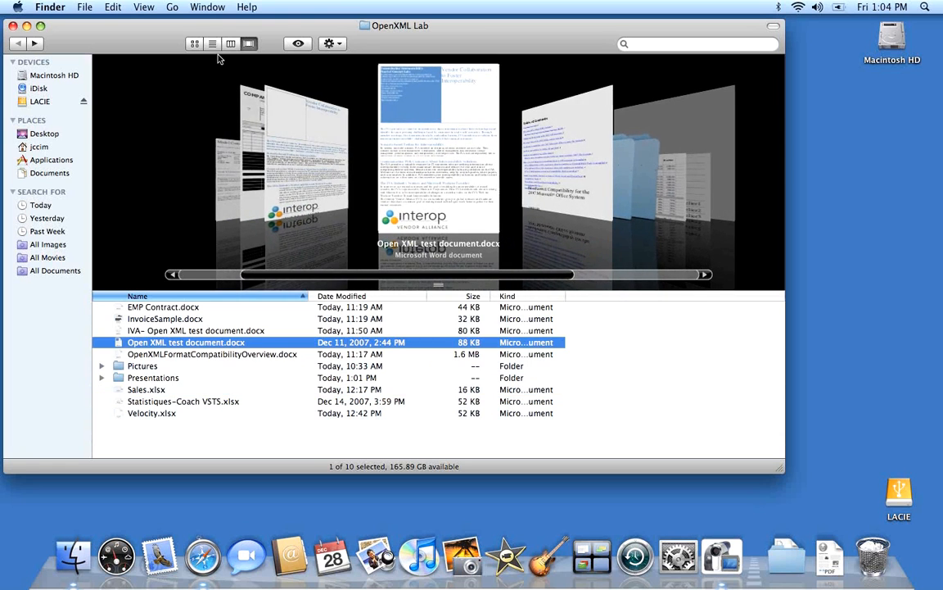
- Show the folder as a list and select IVA- Open XML test document.docx
left_click(213, 43)
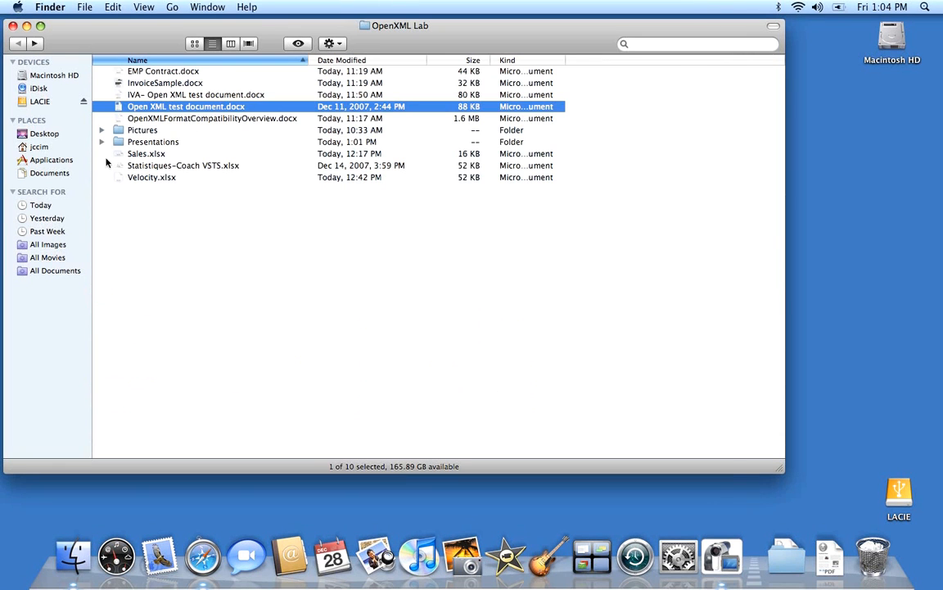
left_click(197, 93)
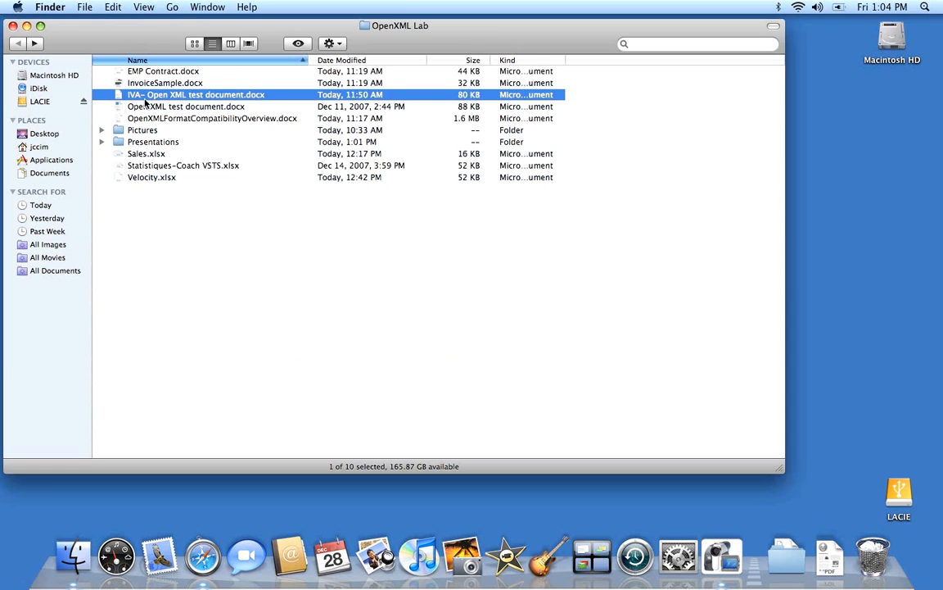
mouse_move(131, 101)
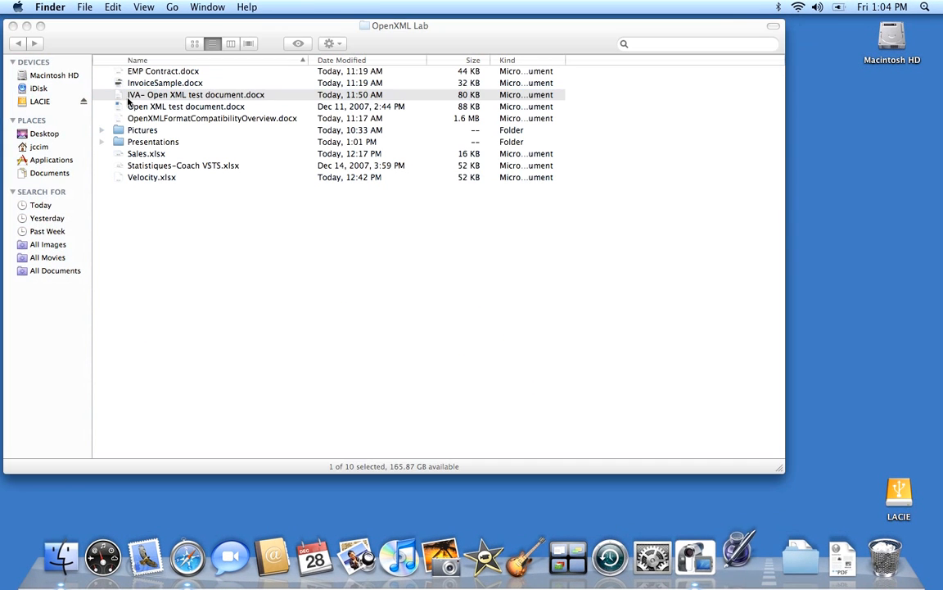
- Open IVA- Open XML test document.docx in Pages and review its import warnings
double_click(195, 93)
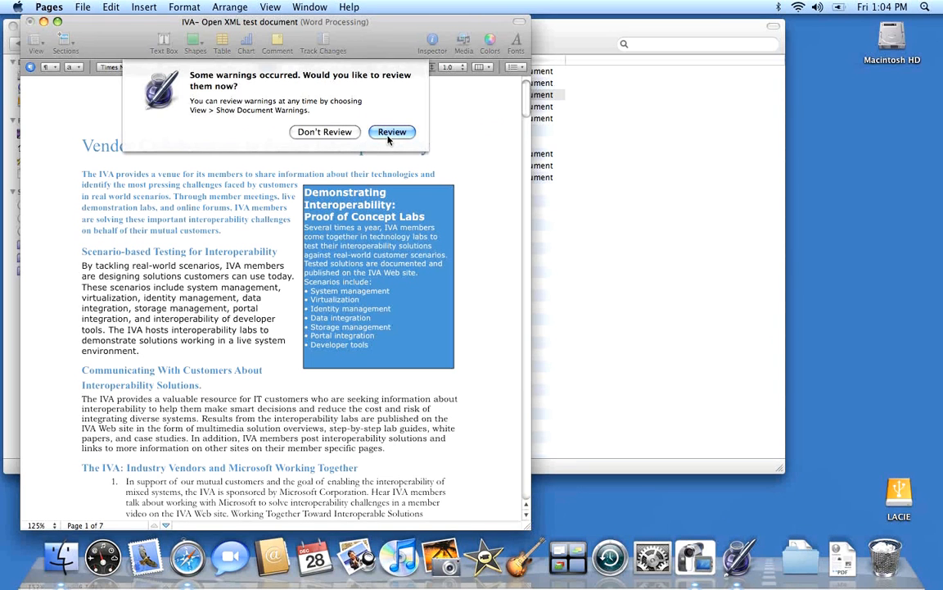
left_click(391, 131)
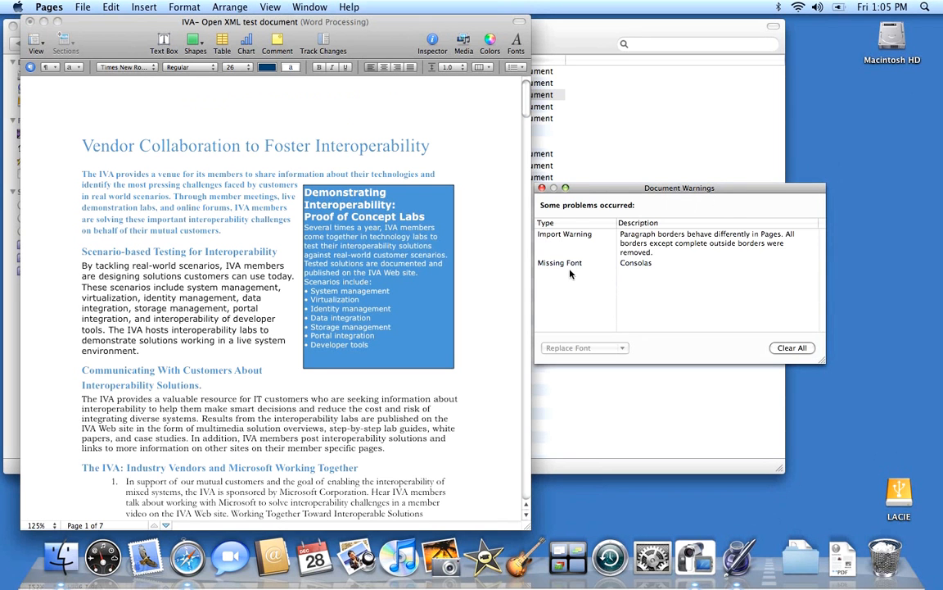
mouse_move(717, 245)
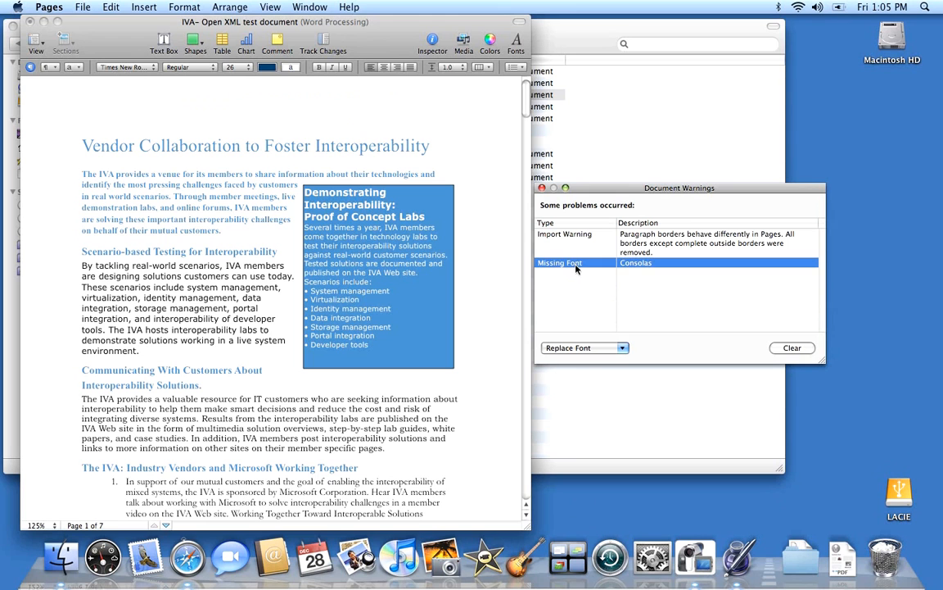
- Select the missing Consolas font warning and browse the Replace Font list for alternatives
left_click(622, 347)
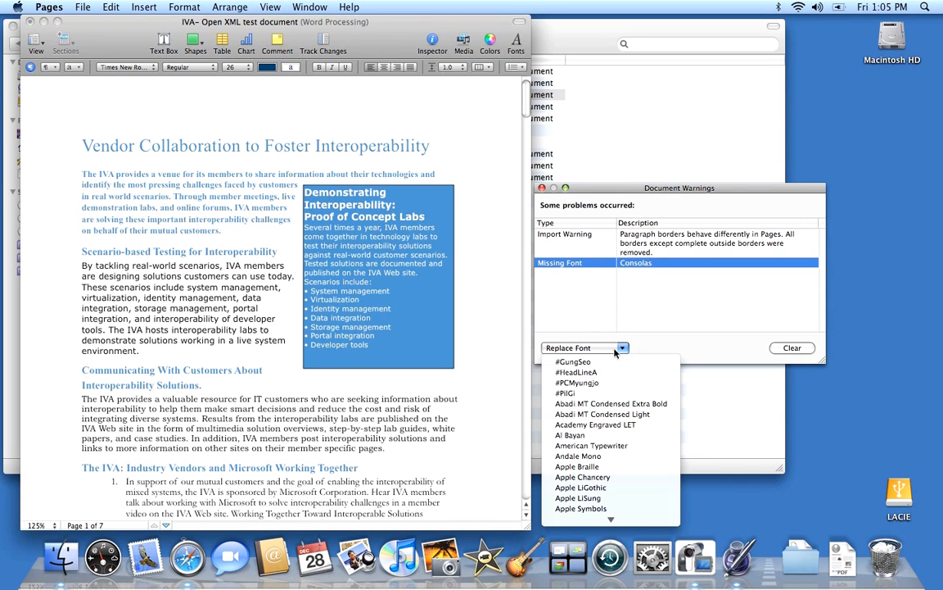
left_click(576, 465)
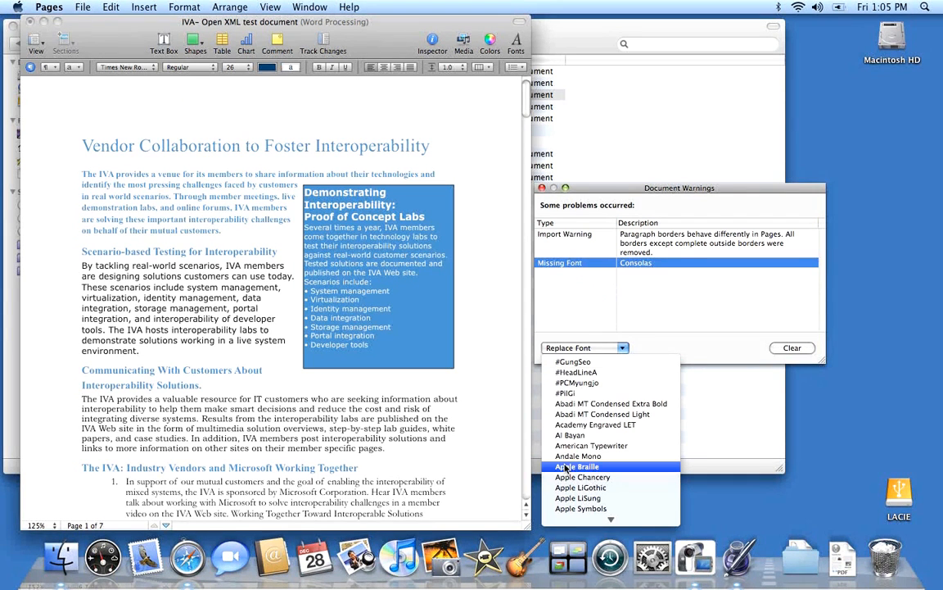
scroll("down", 3)
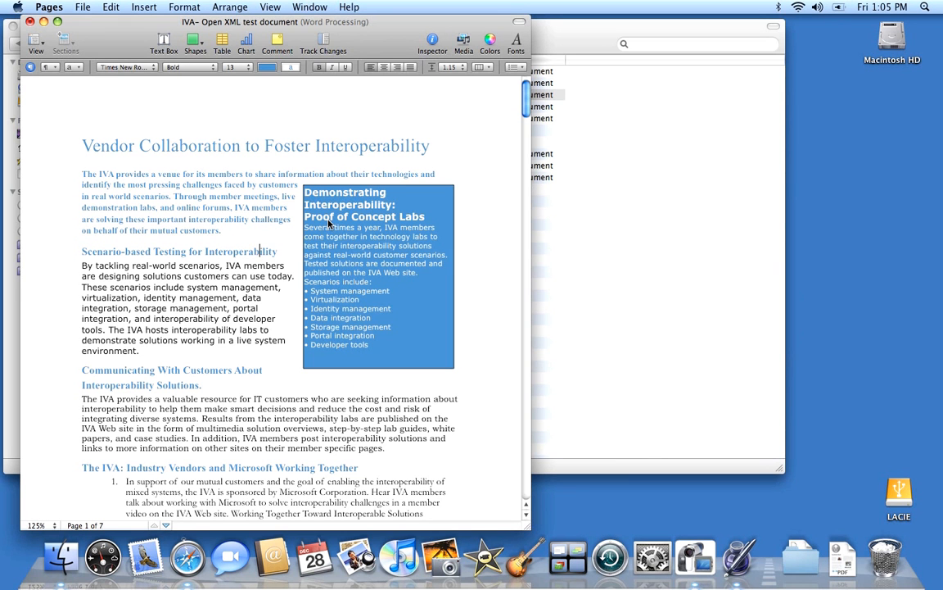
mouse_move(351, 299)
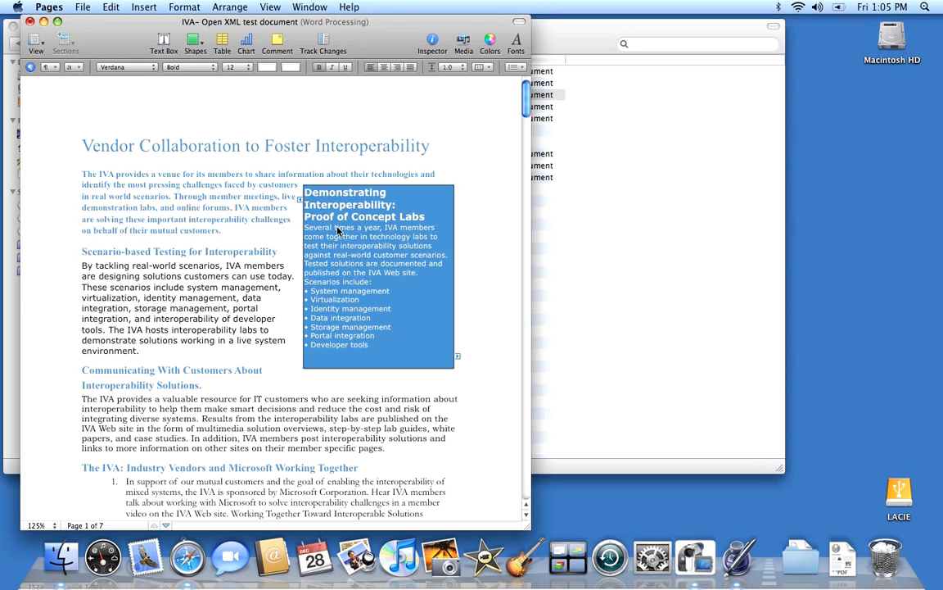
mouse_move(327, 193)
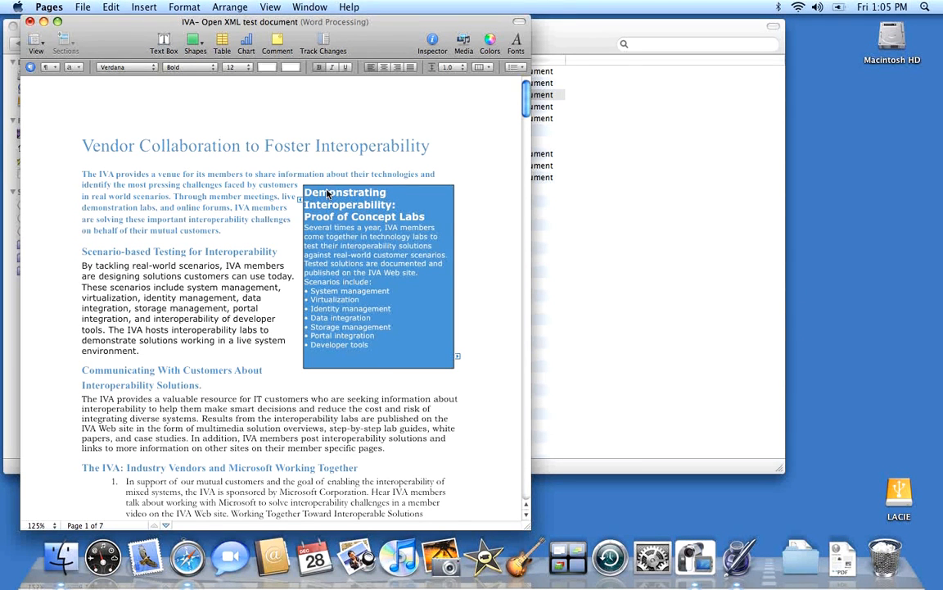
- Drag the blue Demonstrating Interoperability sidebar slightly left so the body text rewraps around it
left_click(352, 278)
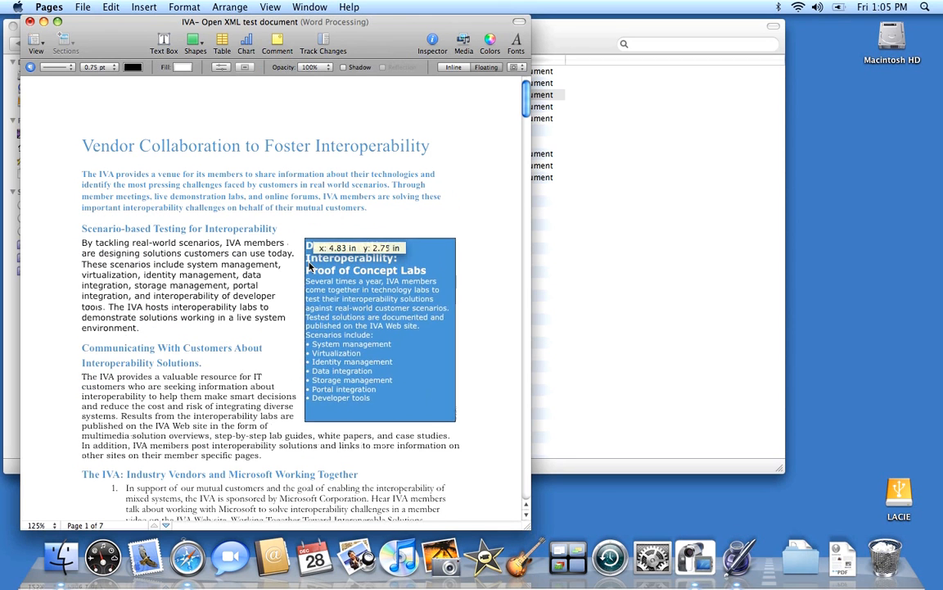
left_click_drag(380, 327, 367, 329)
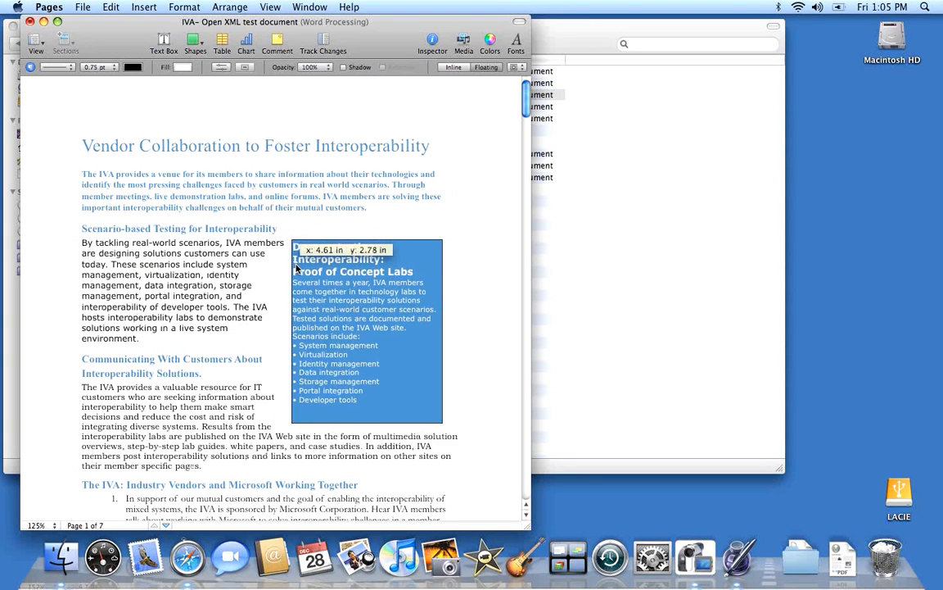
left_click_drag(366, 328, 367, 319)
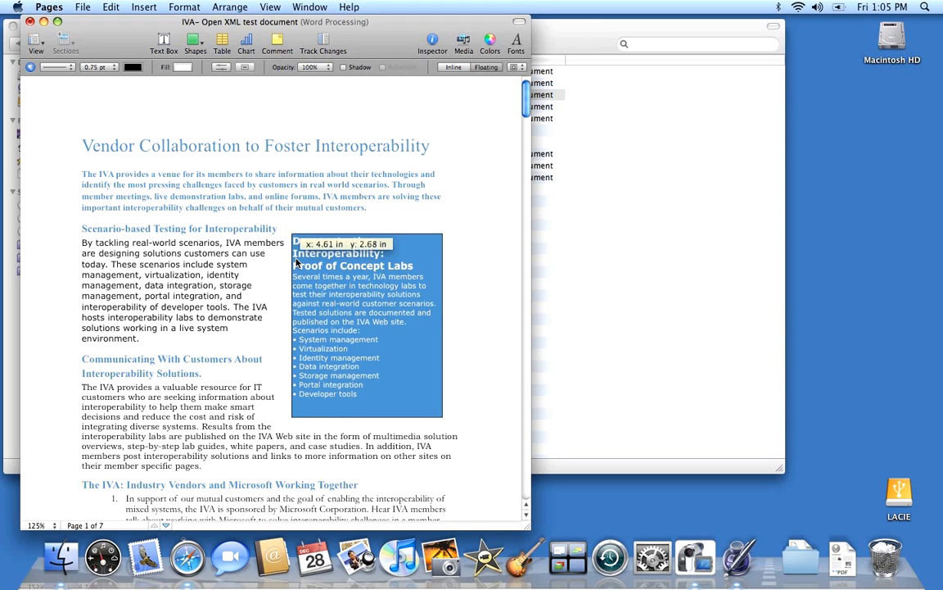
- Scroll through the behaviour chart down to the Equivalent Measures of Length tables on page 4
scroll("down", 3)
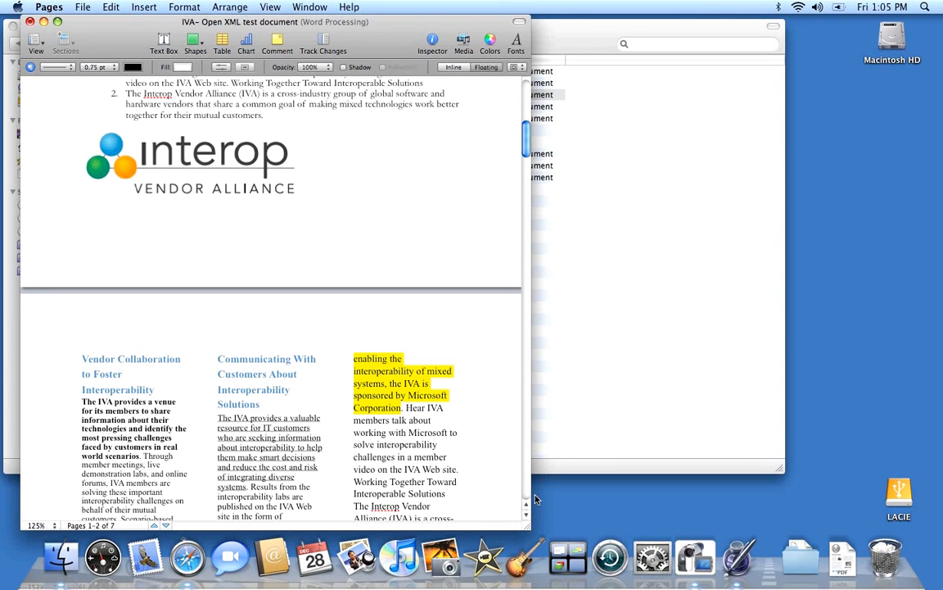
scroll("down", 3)
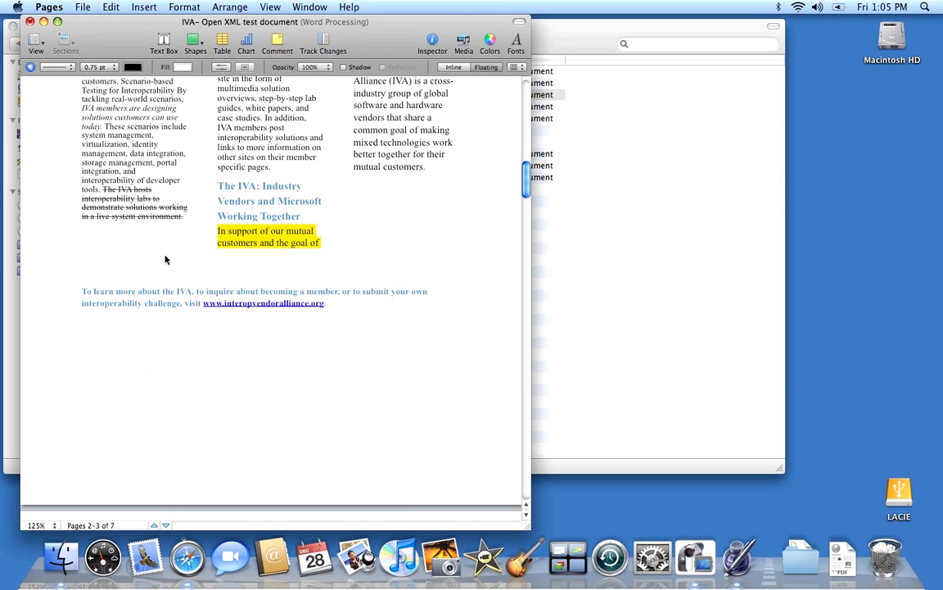
mouse_move(165, 193)
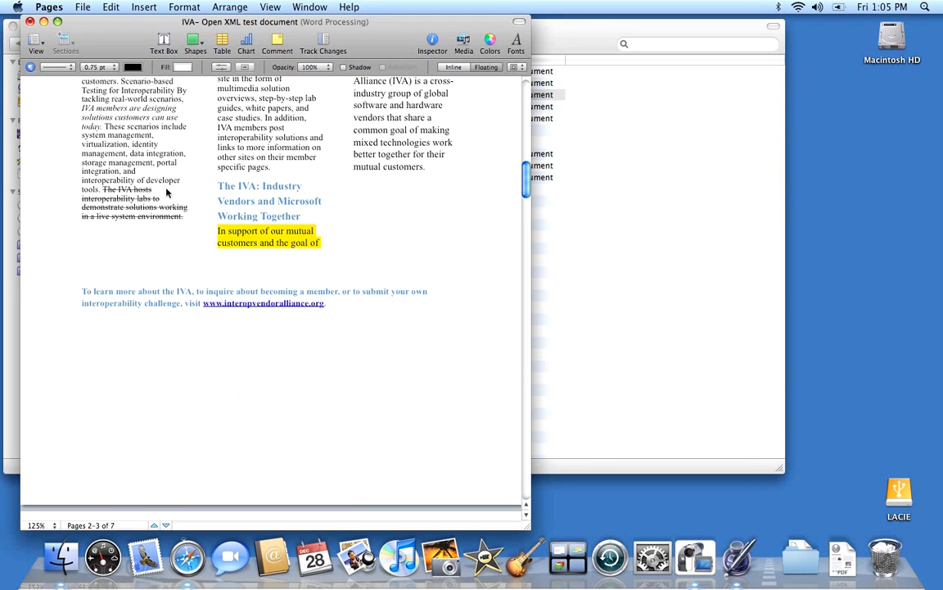
mouse_move(516, 217)
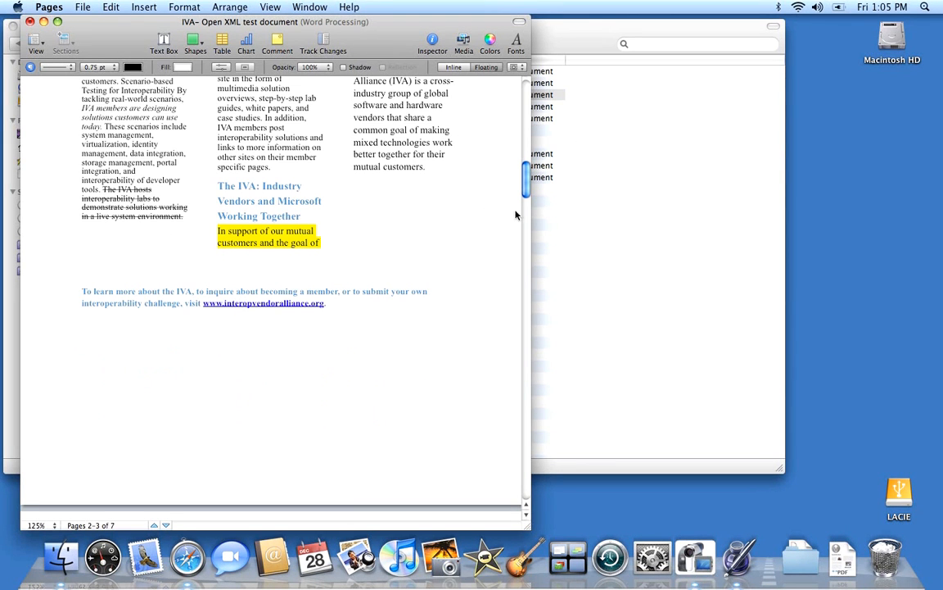
scroll("down", 3)
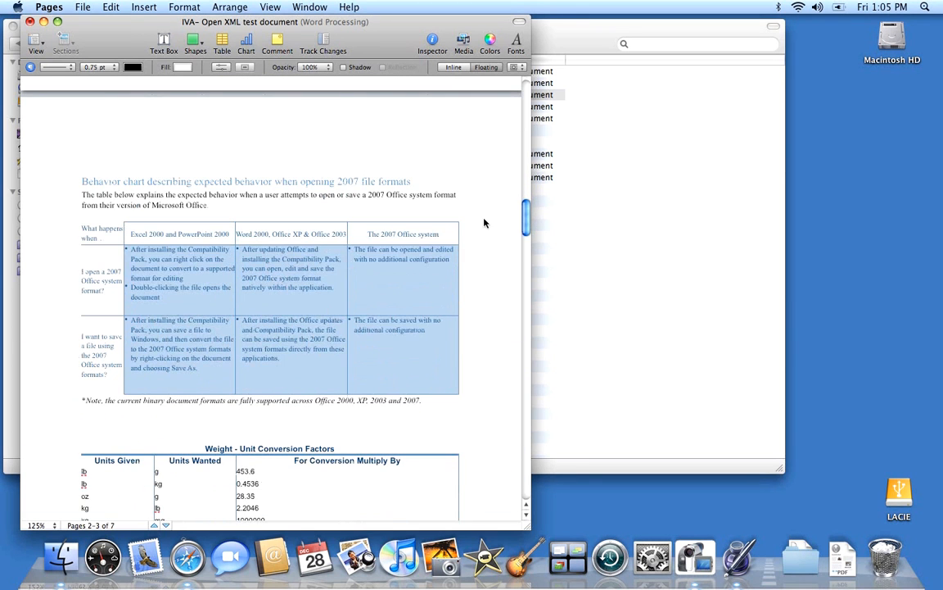
scroll("down", 3)
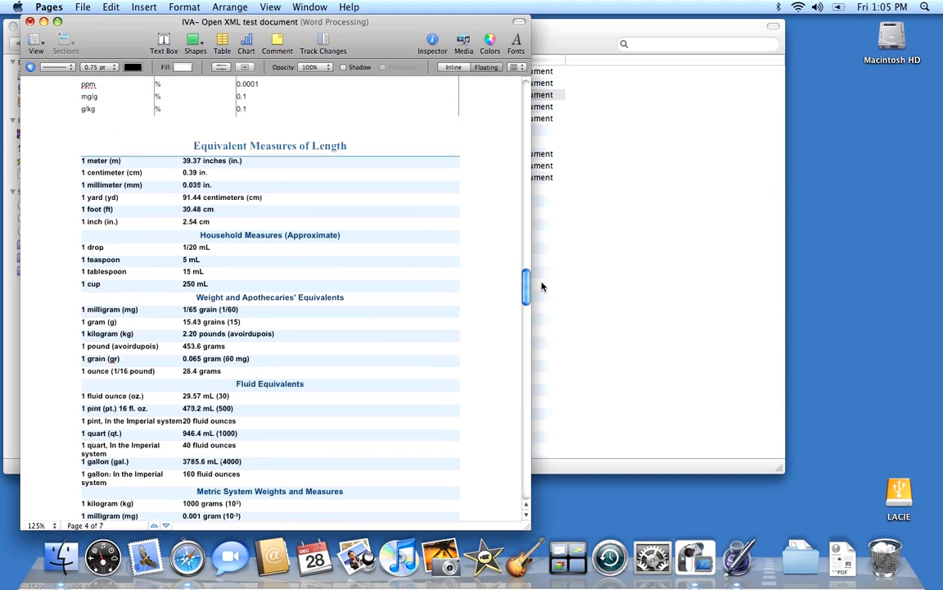
scroll("down", 3)
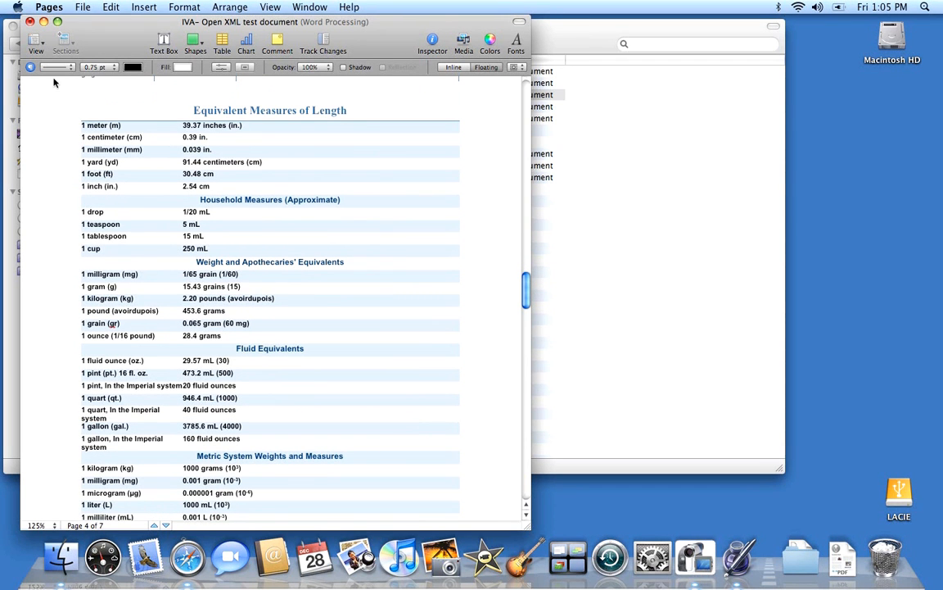
mouse_move(46, 33)
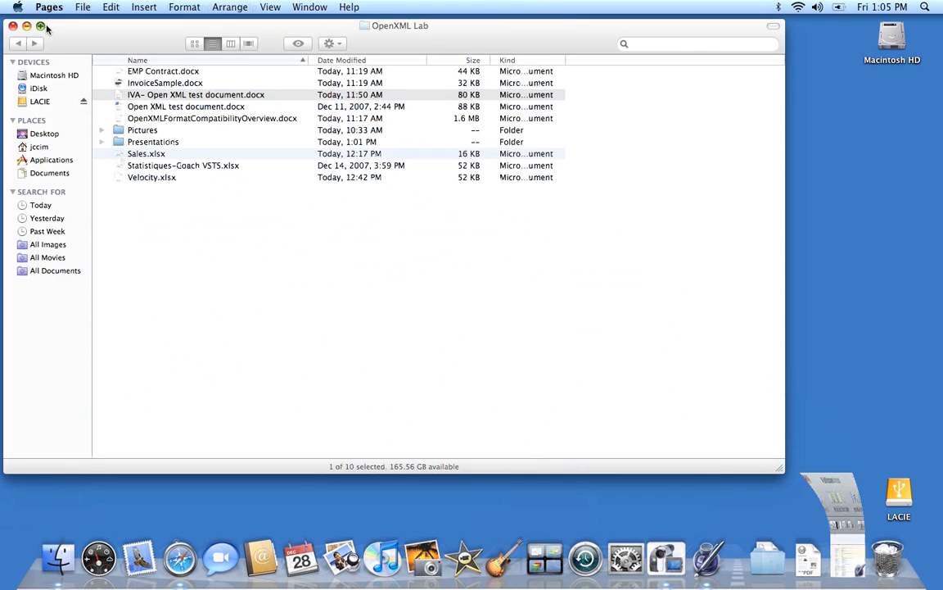
- Open Sales.xlsx from the OpenXML Lab folder in Numbers
left_click(146, 154)
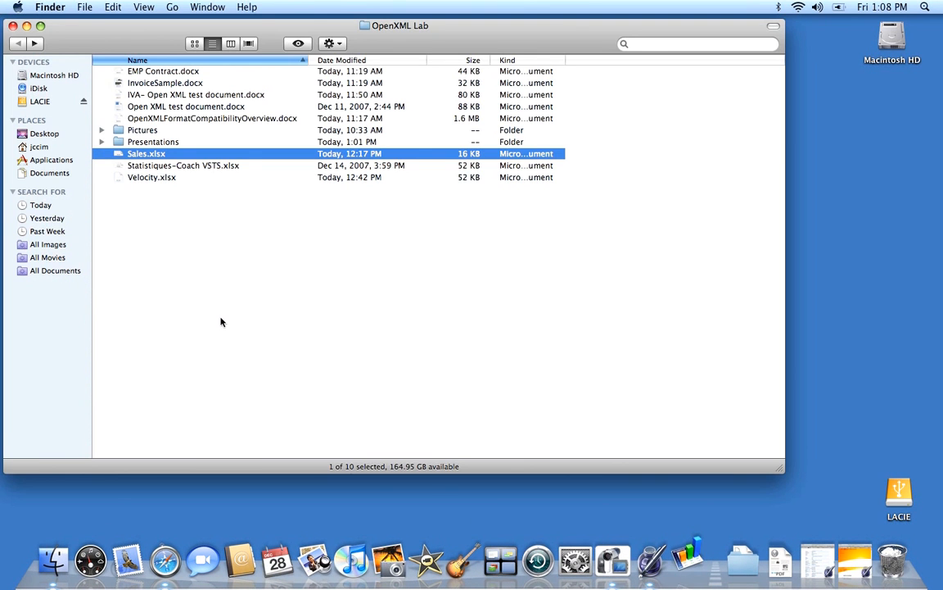
double_click(146, 154)
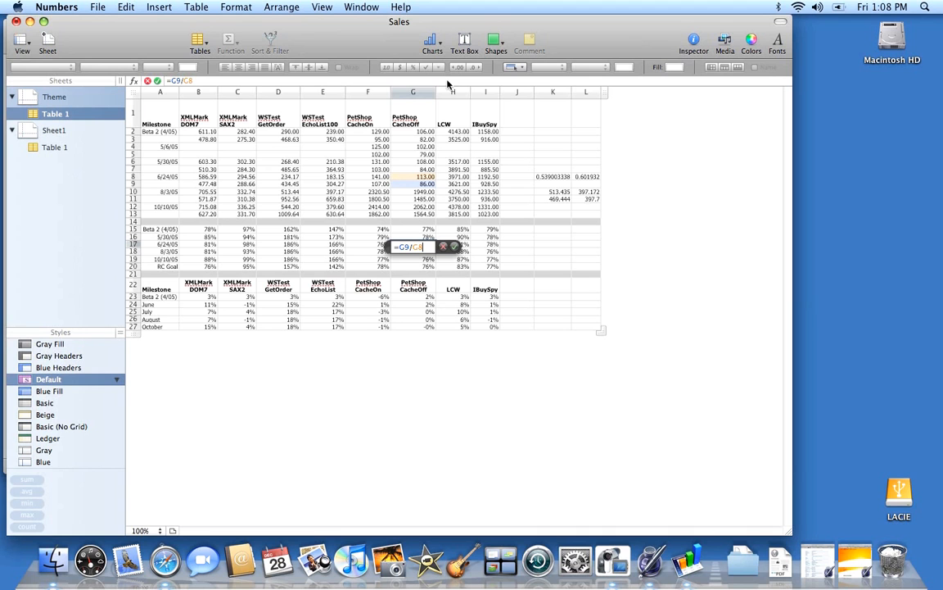
- Dismiss the cell formula editor, leaving the Sales milestone table displayed
left_click(452, 113)
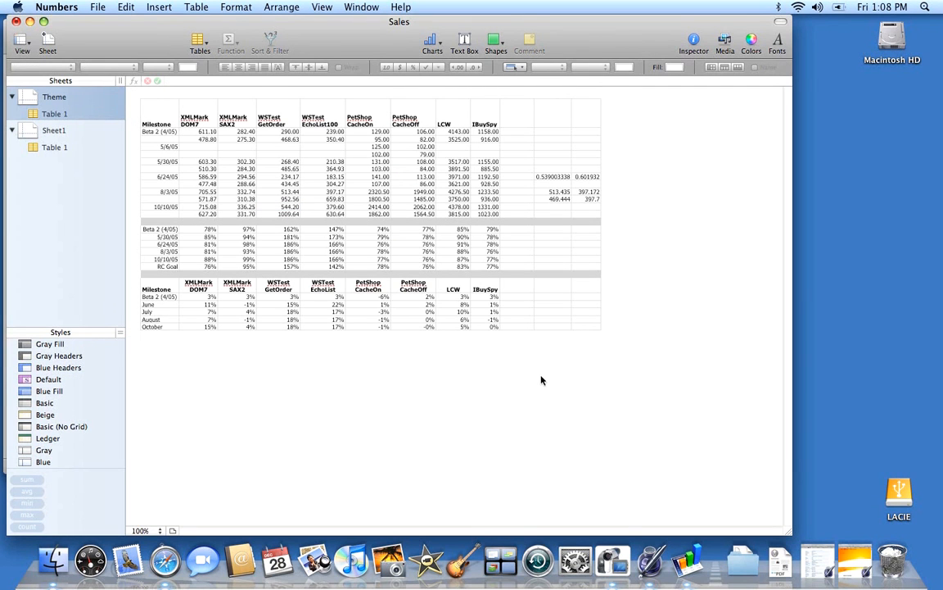
mouse_move(3, 40)
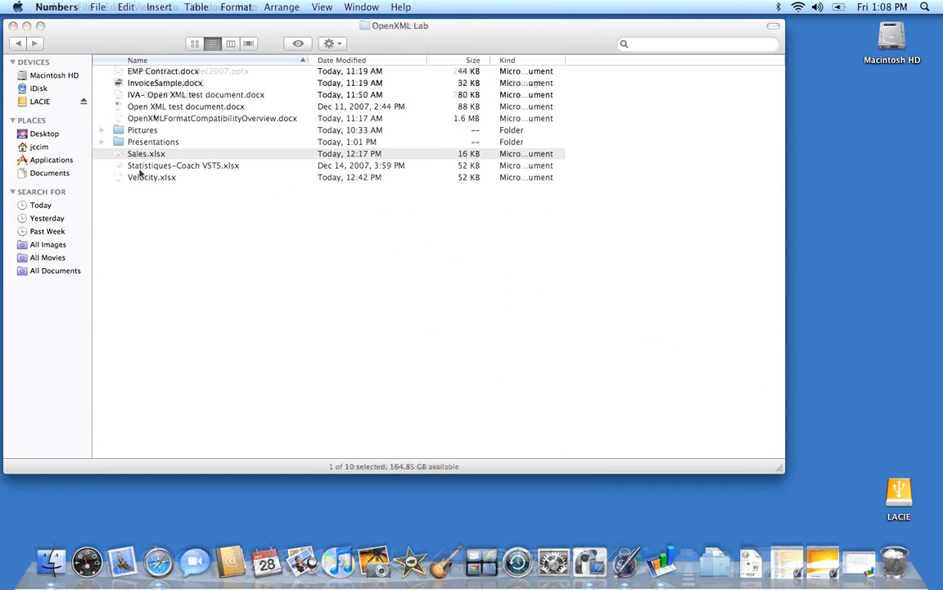
- Open InteropByDesign-Dec2007.pptx from the Presentations folder in Keynote
double_click(154, 141)
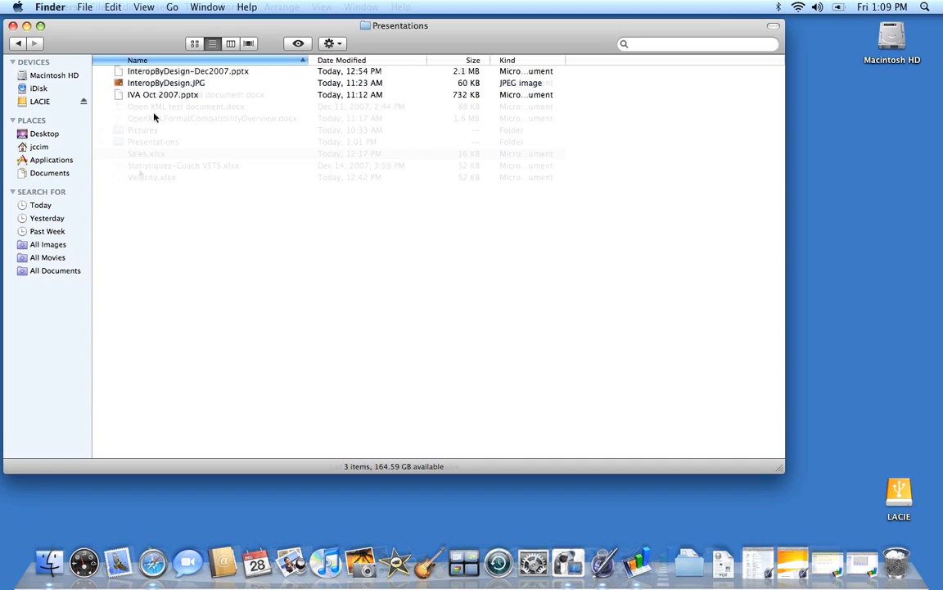
left_click(187, 70)
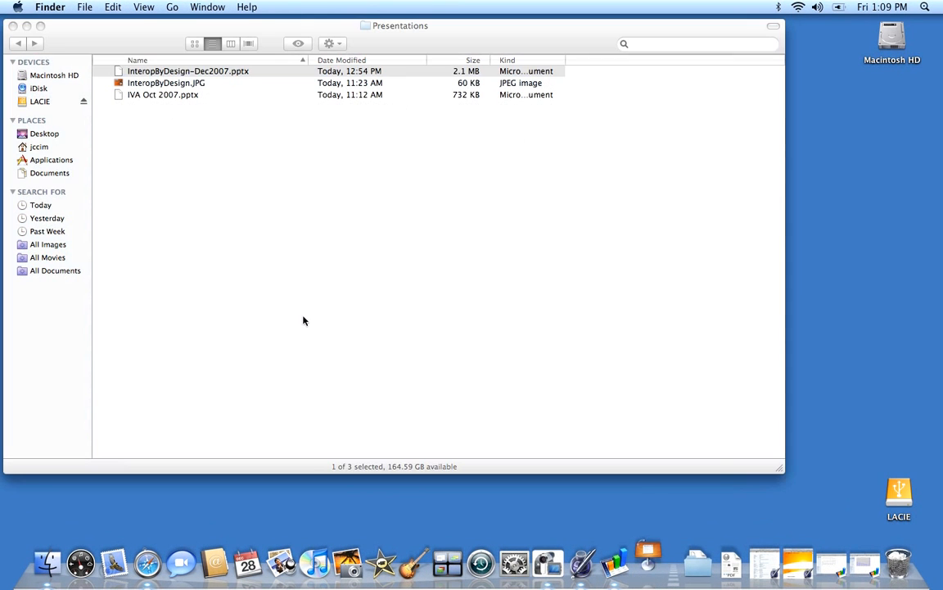
double_click(187, 71)
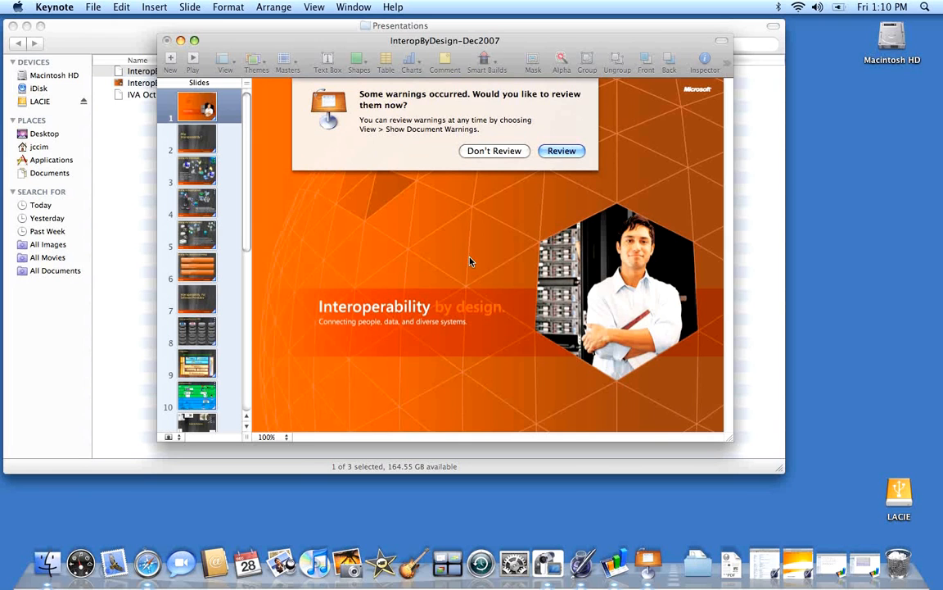
- Review and close Keynote's import warnings, then show slide 6, Interop For Government Policy
left_click(562, 150)
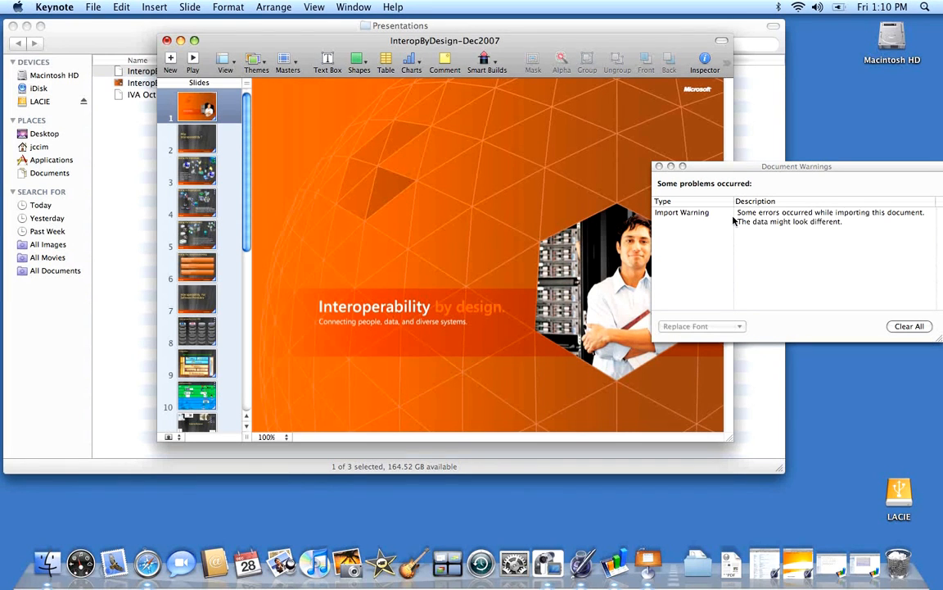
left_click(660, 167)
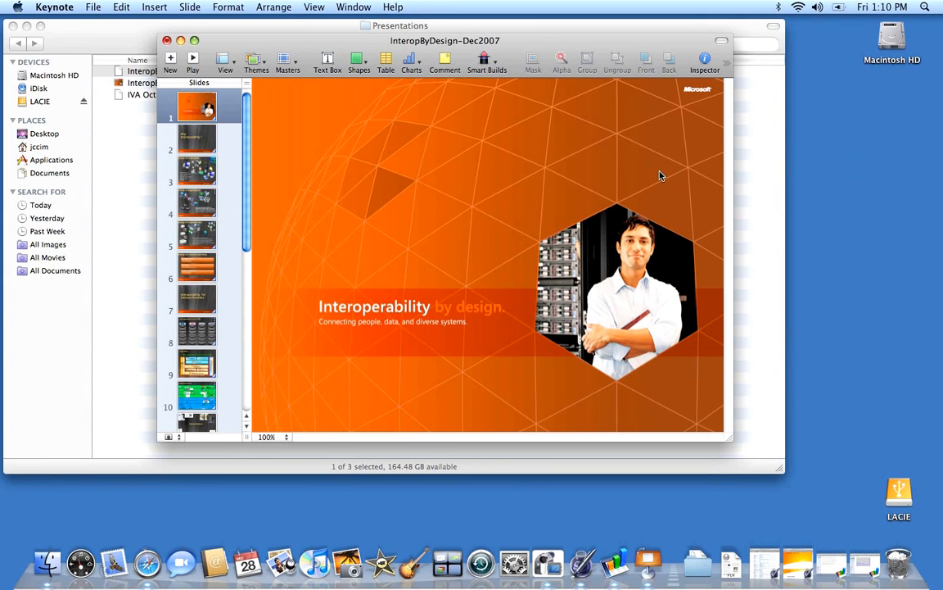
mouse_move(207, 282)
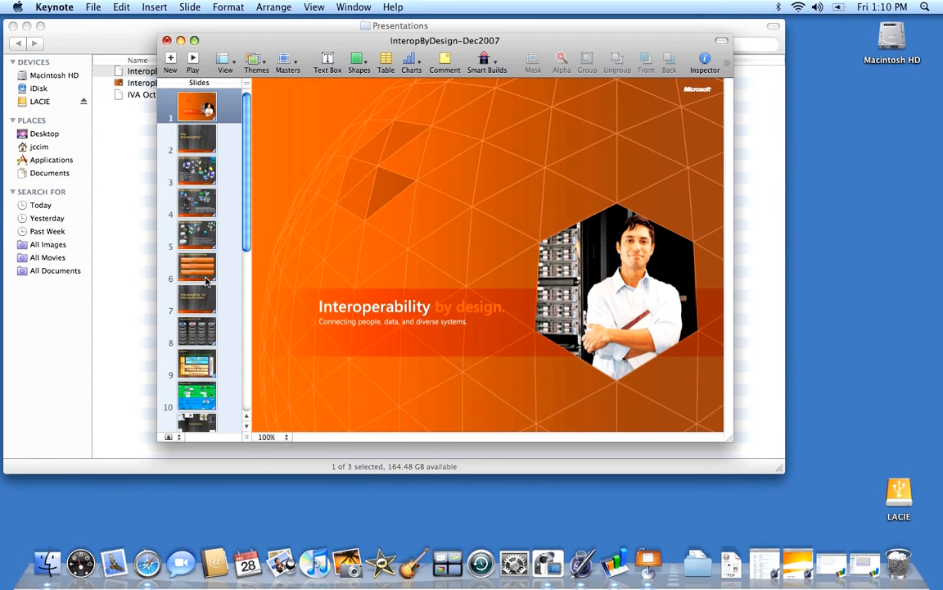
left_click(196, 268)
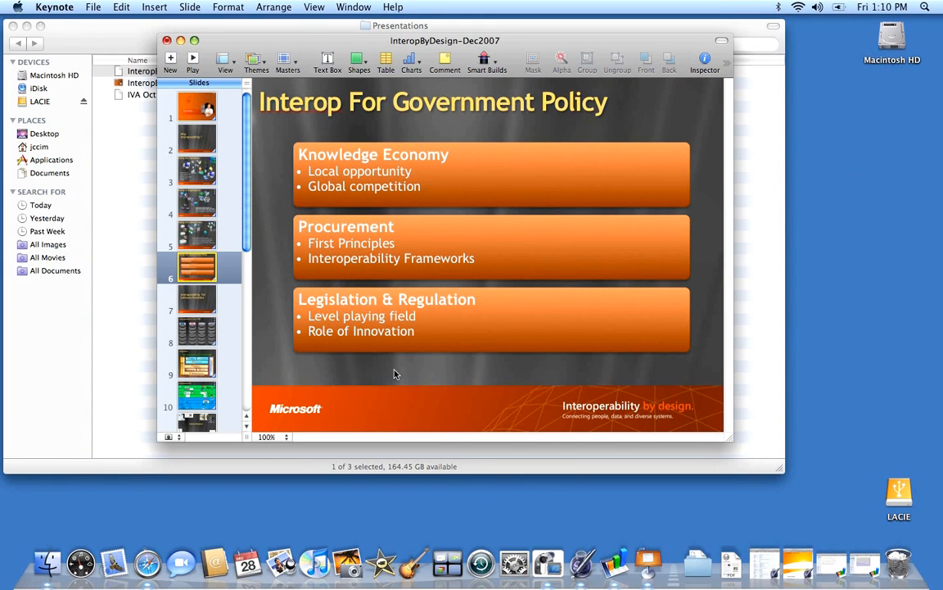
mouse_move(313, 374)
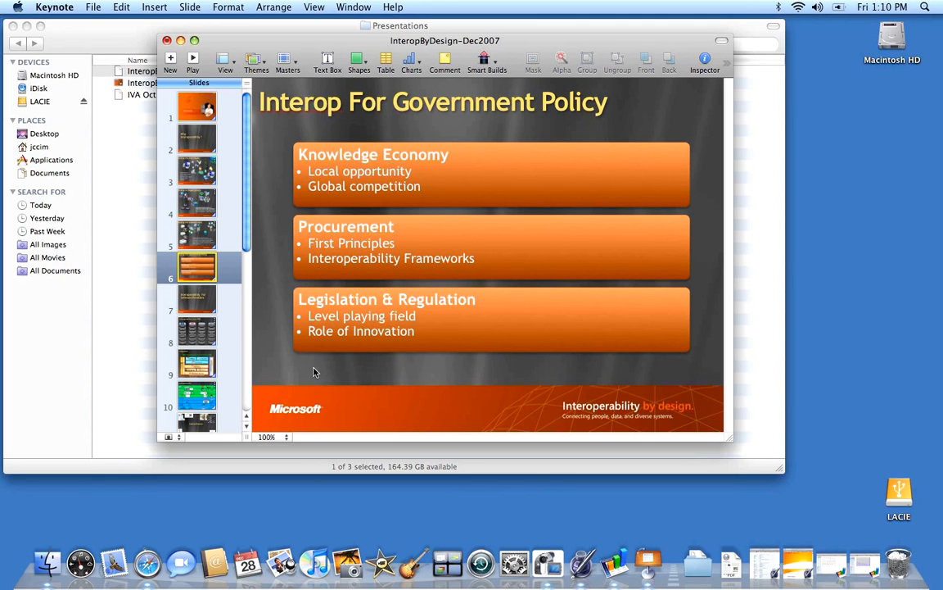
- Edit slide 6's Knowledge Economy bullets, selecting the word 'Local', then browse later slides
left_click(491, 245)
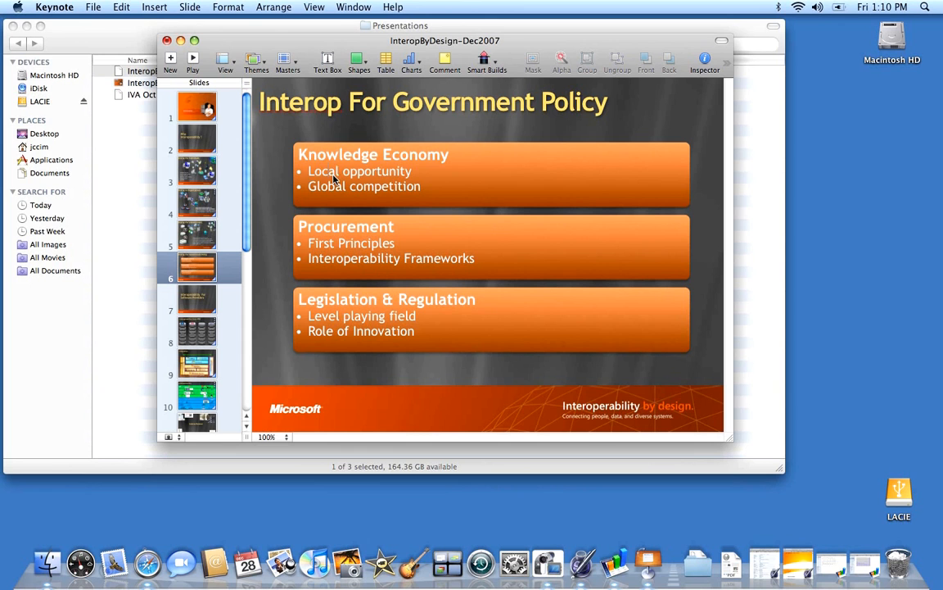
double_click(323, 172)
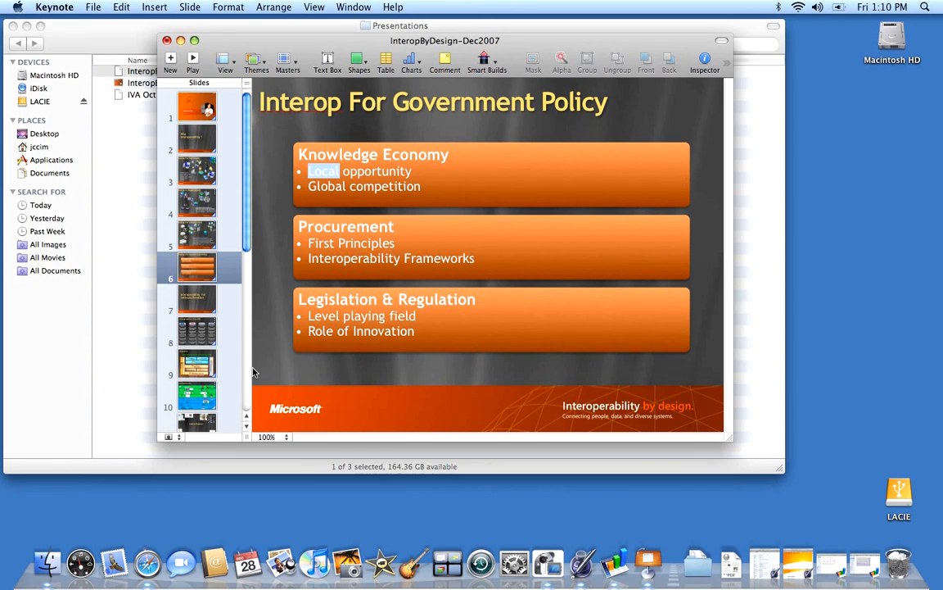
scroll("down", 3)
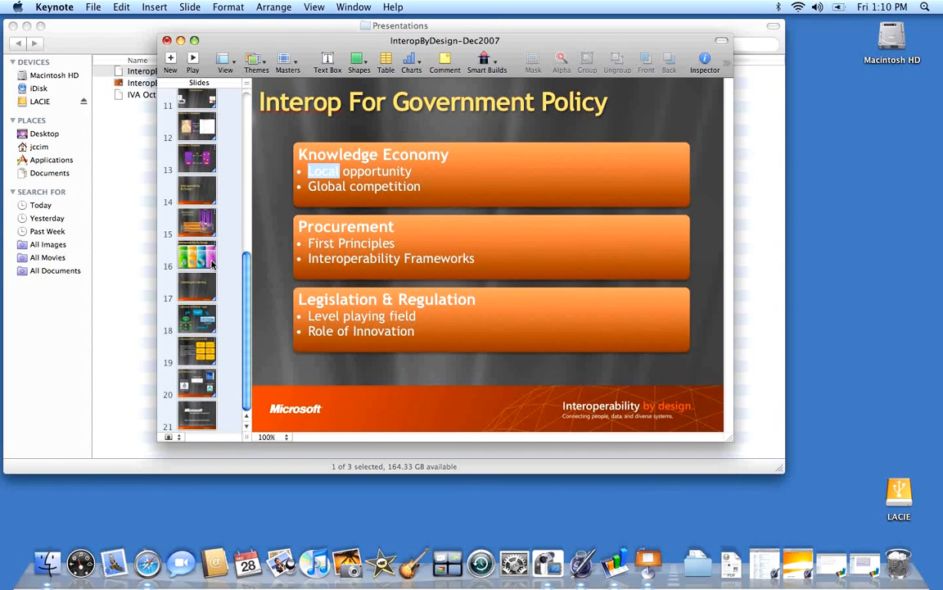
- Show the Interoperability By Design slide and play the deck as a slideshow from the View menu
left_click(196, 256)
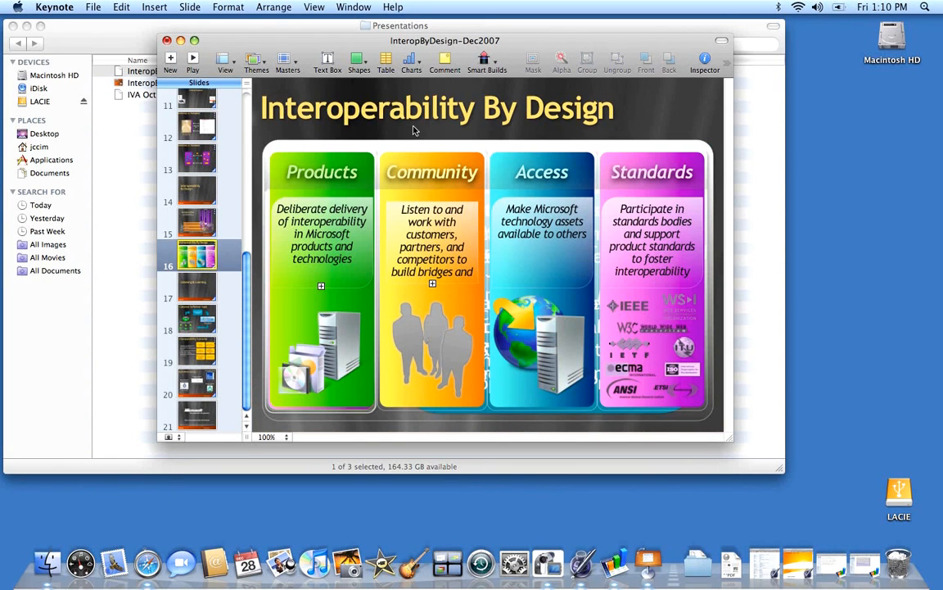
mouse_move(457, 134)
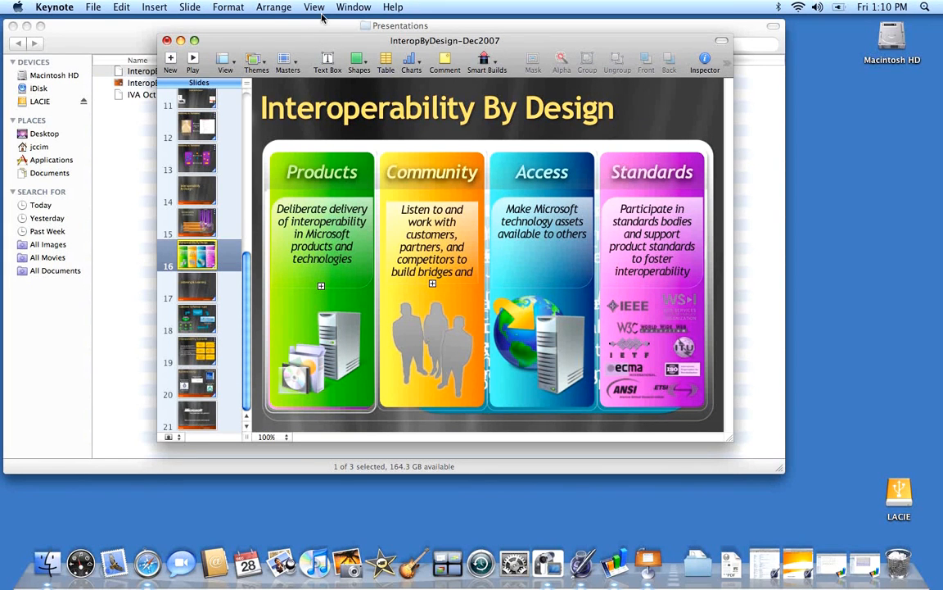
left_click(315, 7)
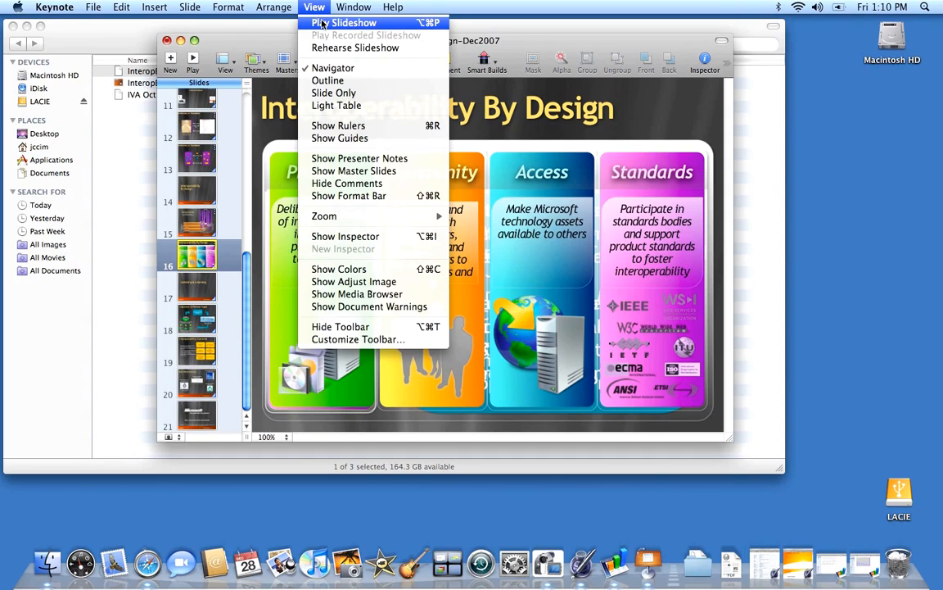
left_click(197, 157)
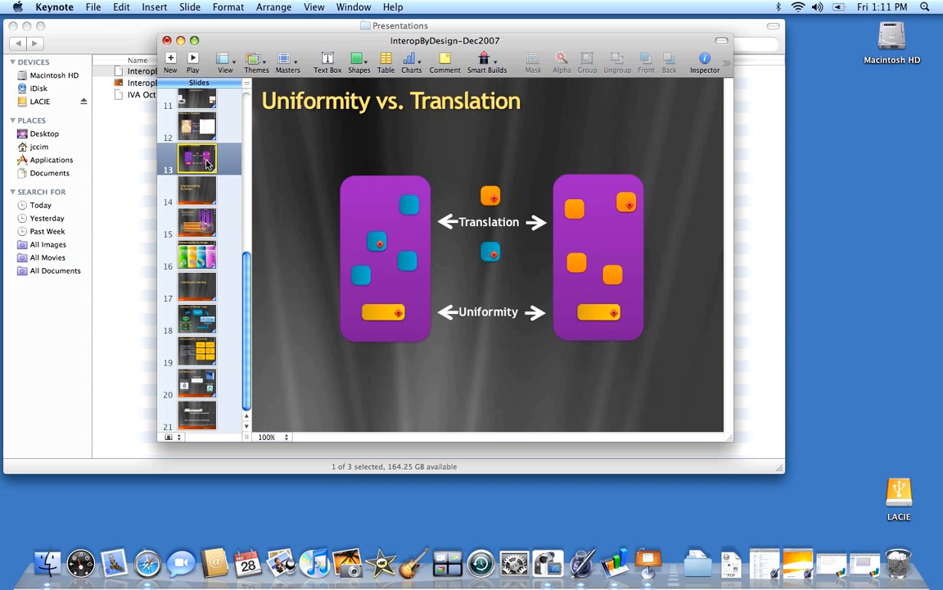
mouse_move(321, 14)
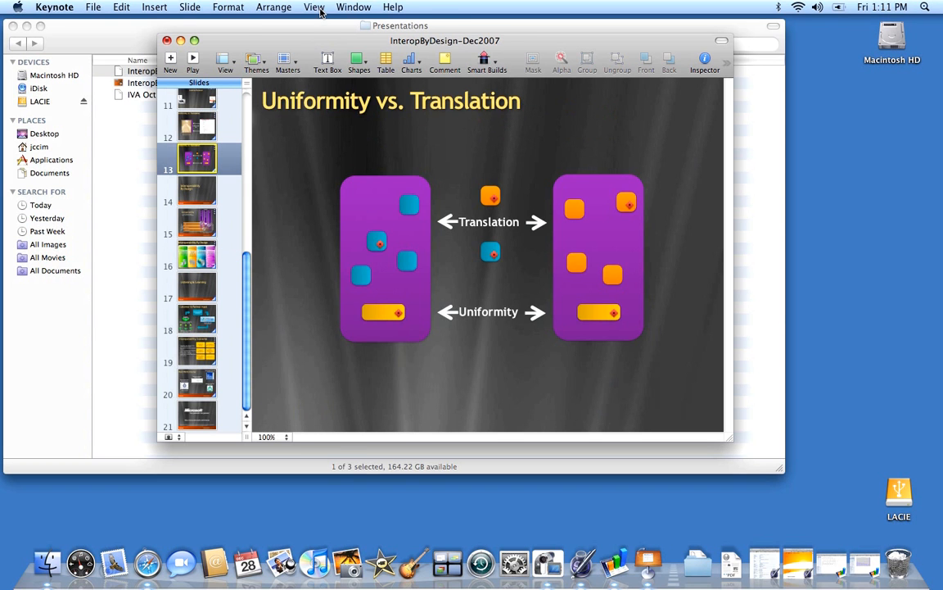